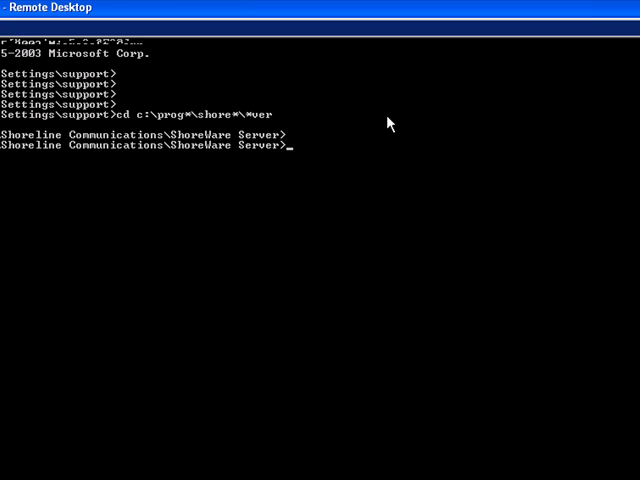
List the 48 .exe files in the ShoreWare Server folder with 'dir *.exe' and scroll through them
text(dir *)
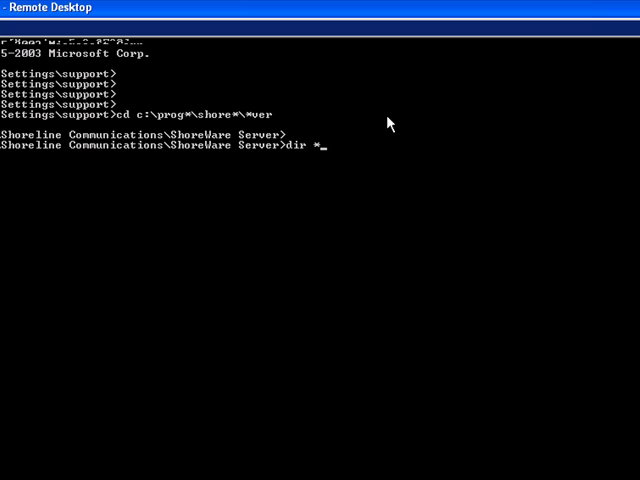
text(.exe)
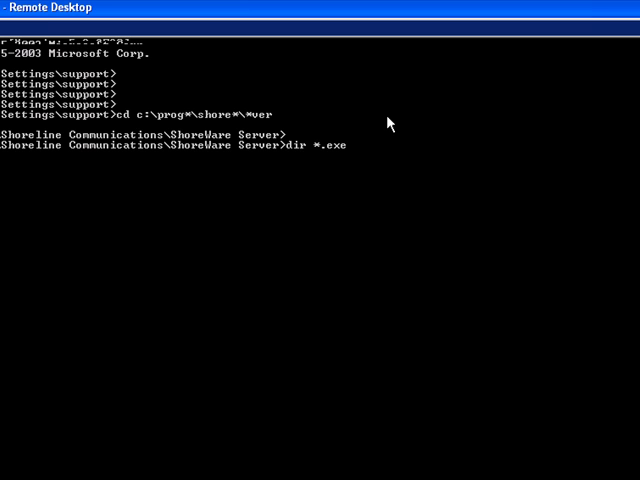
key(Return)
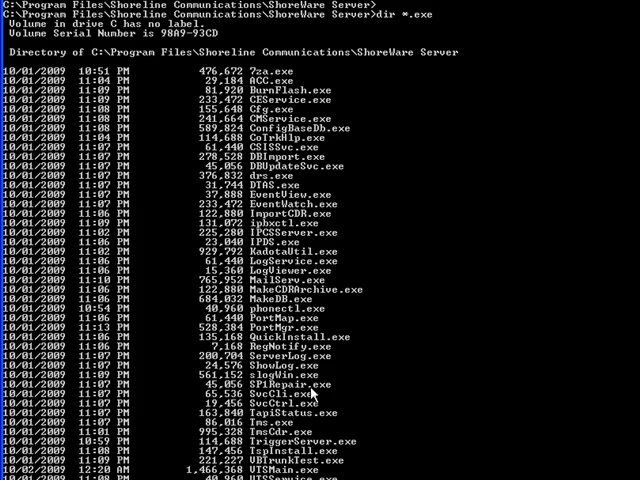
scroll(down, 3)
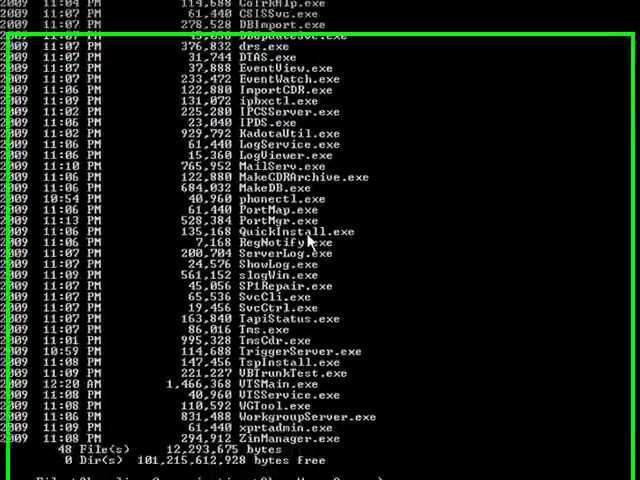
scroll(down, 3)
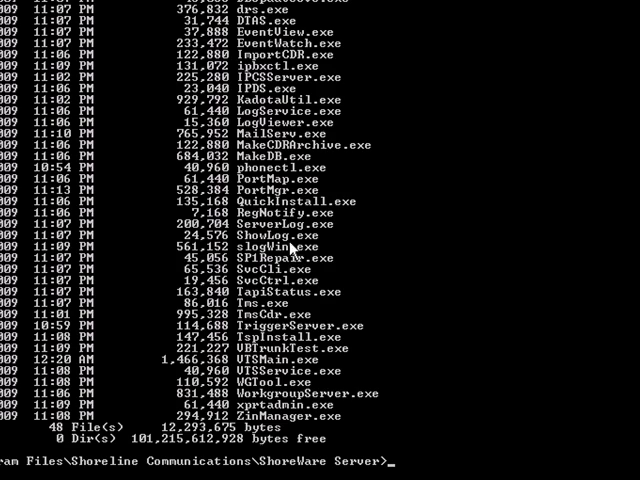
mouse_move(393, 277)
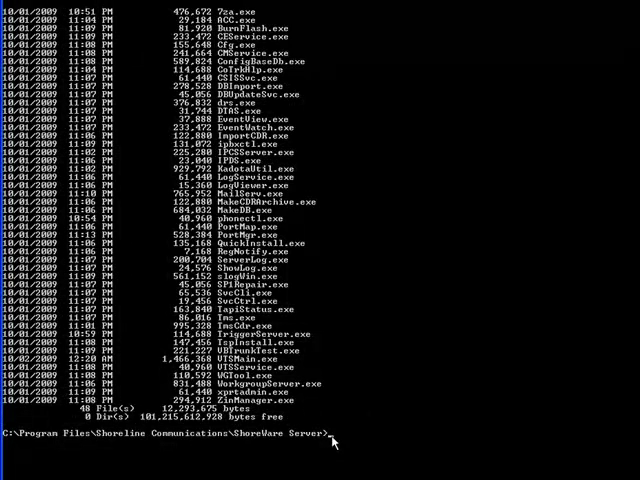
mouse_move(360, 269)
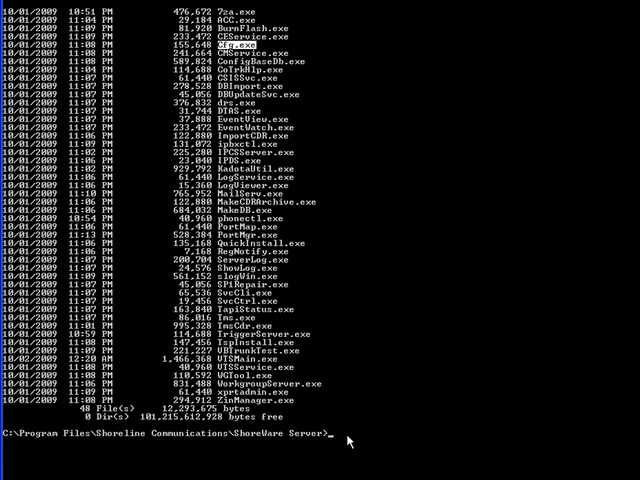
Launch the ShoreWare cfg utility by entering 'cfg'
text(cfg)
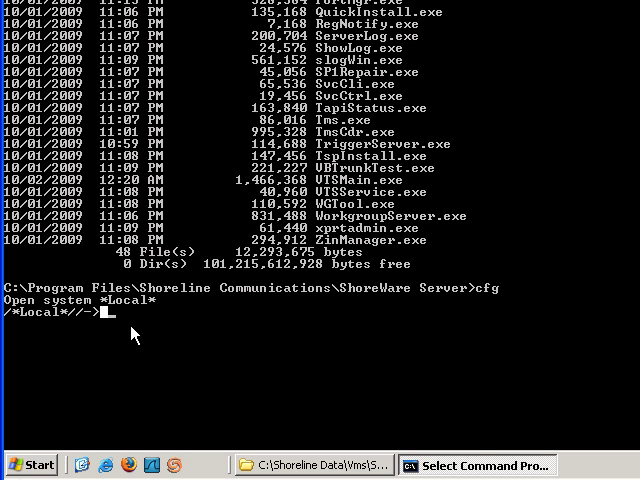
Enter '?' at the cfg prompt to list its valid commands
text(?)
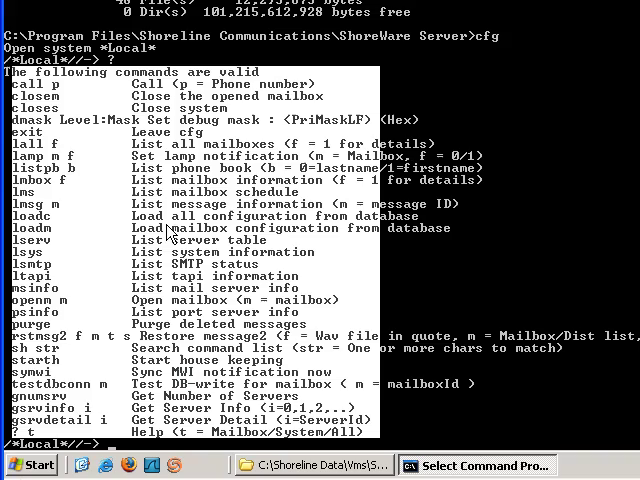
mouse_move(95, 302)
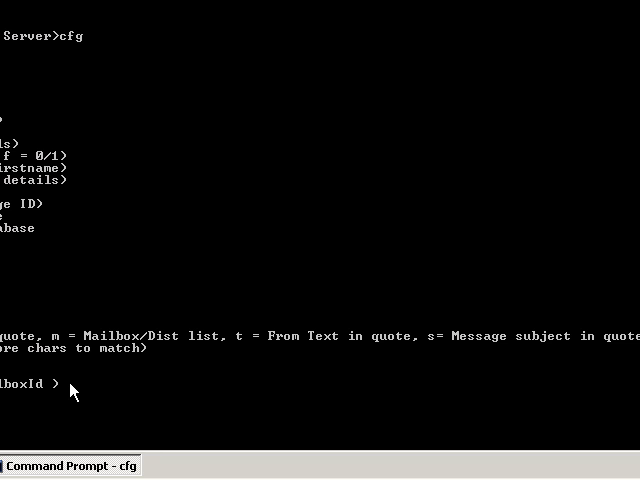
mouse_move(63, 388)
text(ls)
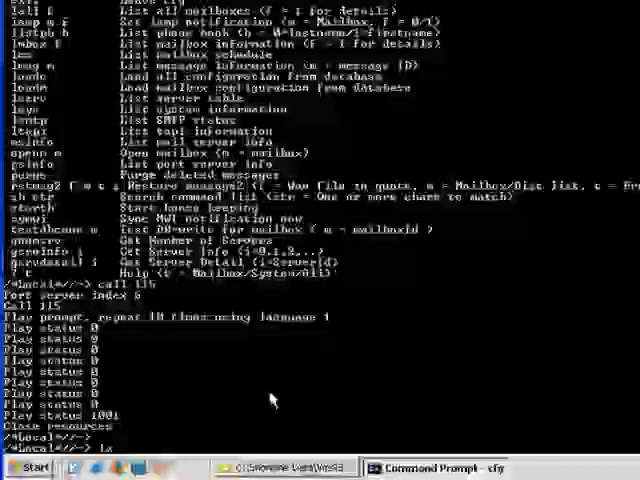
Run the lamp notification command for mailbox 115
text(lamp m)
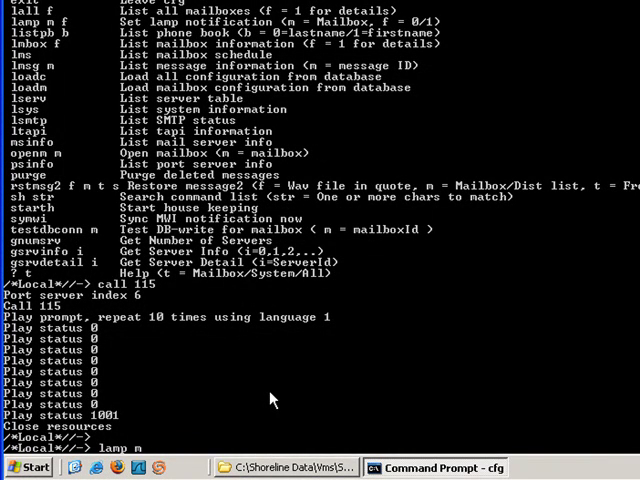
text(115)
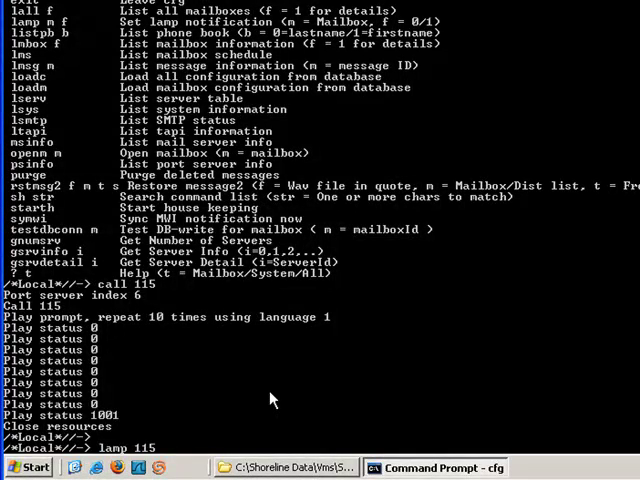
key(Return)
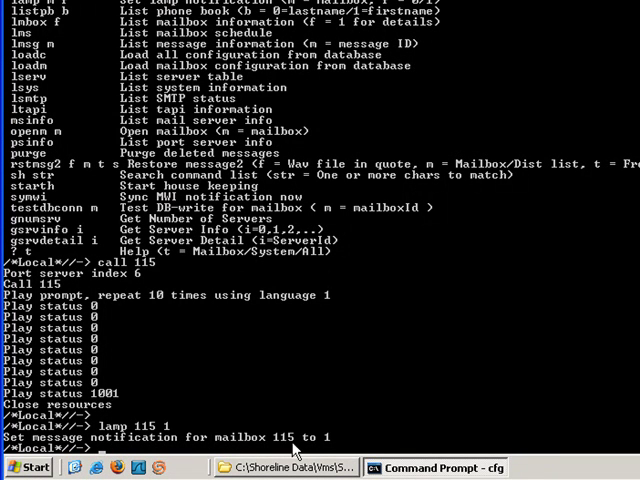
mouse_move(333, 453)
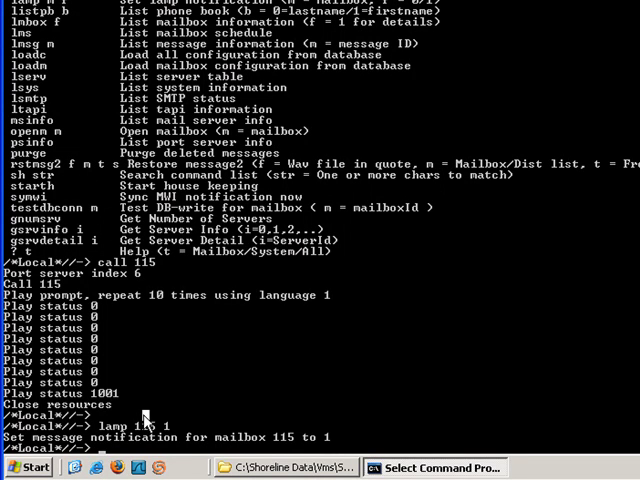
Turn mailbox 115's message notification off with 'lamp 115 0'
text(lamp 115 1)
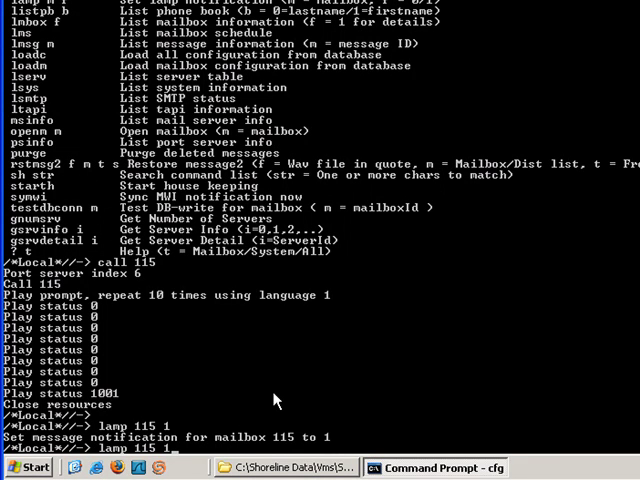
text(0)
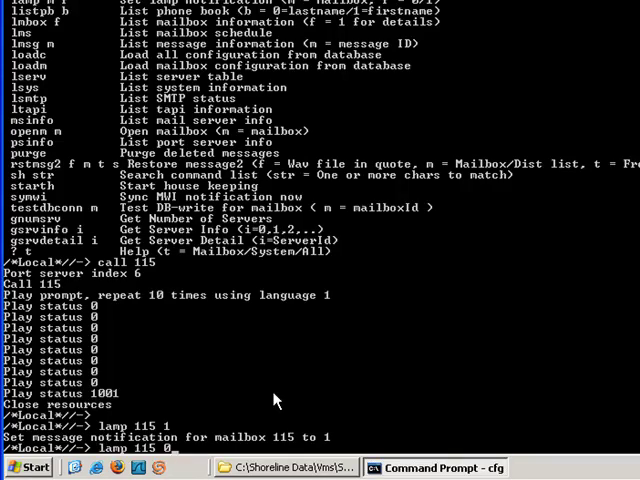
key(Return)
text(lserv)
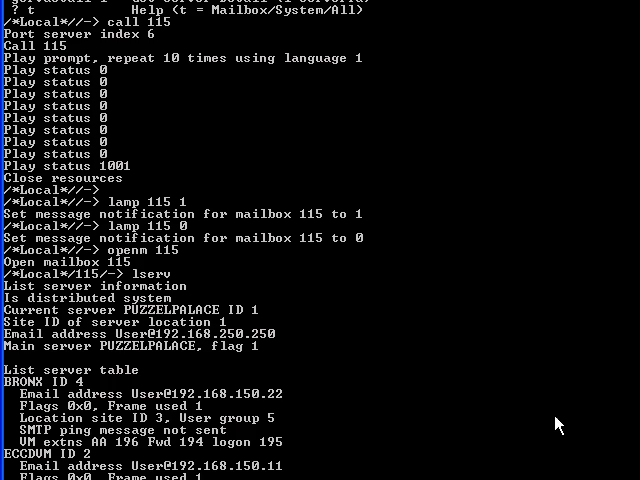
mouse_move(170, 292)
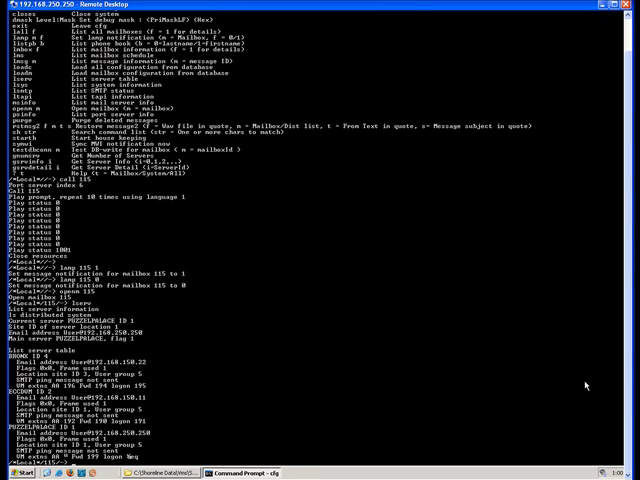
mouse_move(311, 398)
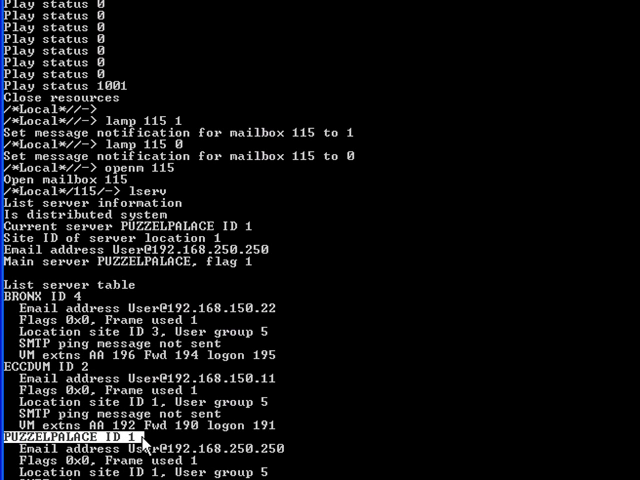
mouse_move(351, 348)
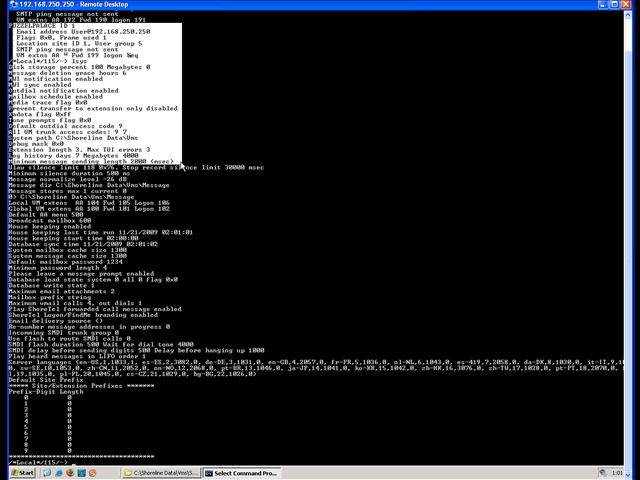
Scroll through the lsys output of disk storage, notification settings and extension prefixes
scroll(down, 3)
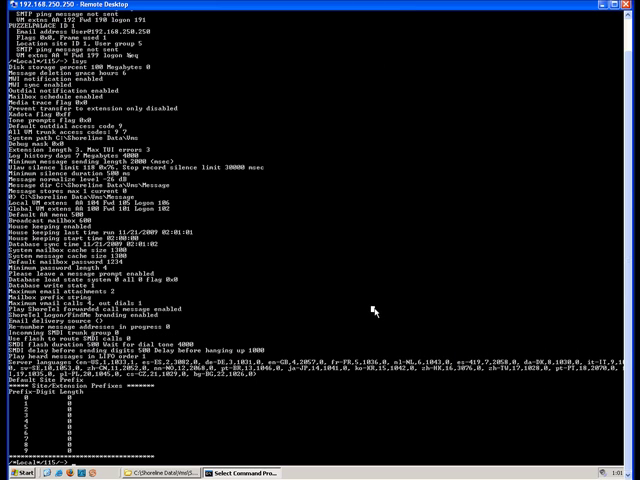
mouse_move(166, 420)
text(ltapi)
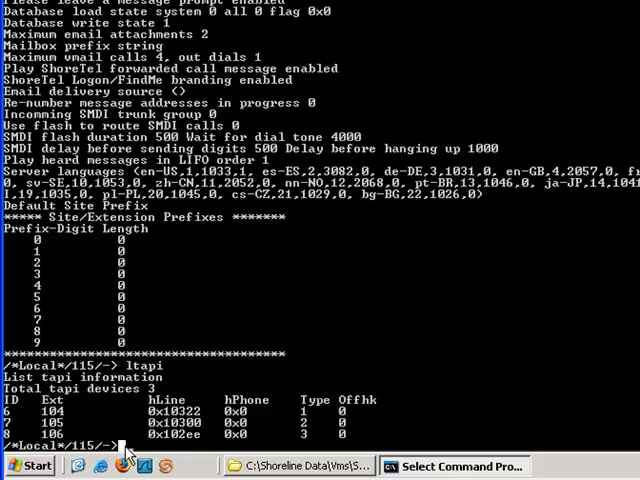
mouse_move(500, 190)
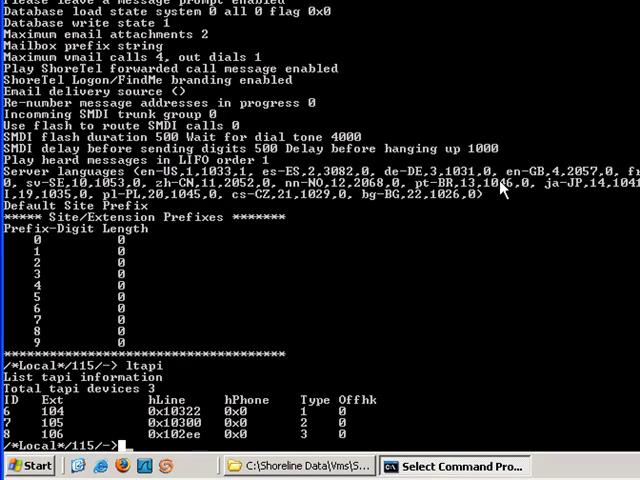
Scroll up through the TAPI listing of devices for extensions 104, 105 and 106
scroll(up, 3)
text(lmbox 115)
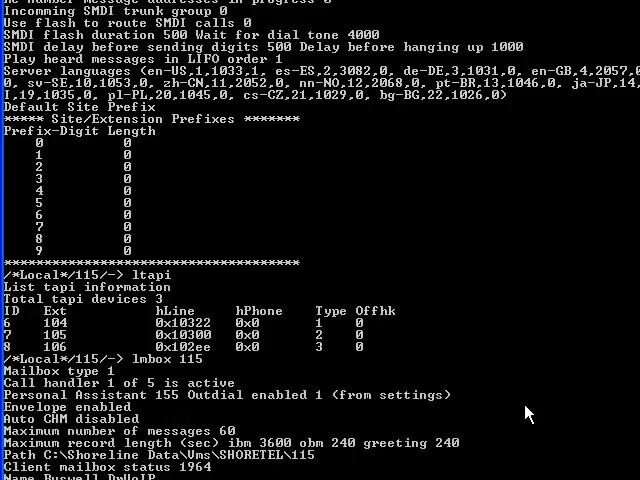
Scroll through mailbox 115's find-me numbers, email notification address and message counts
scroll(down, 3)
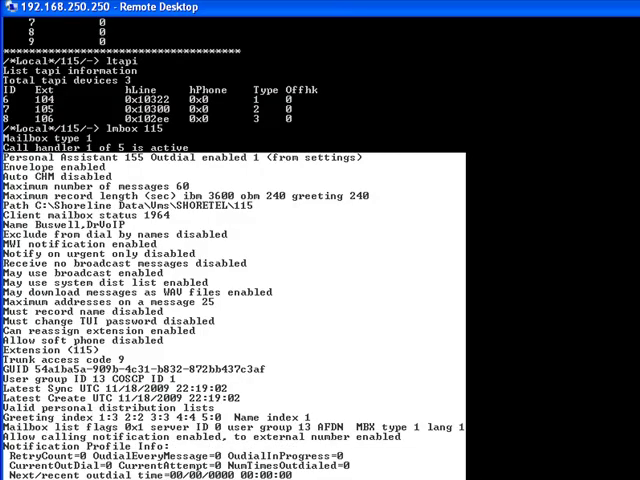
scroll(down, 3)
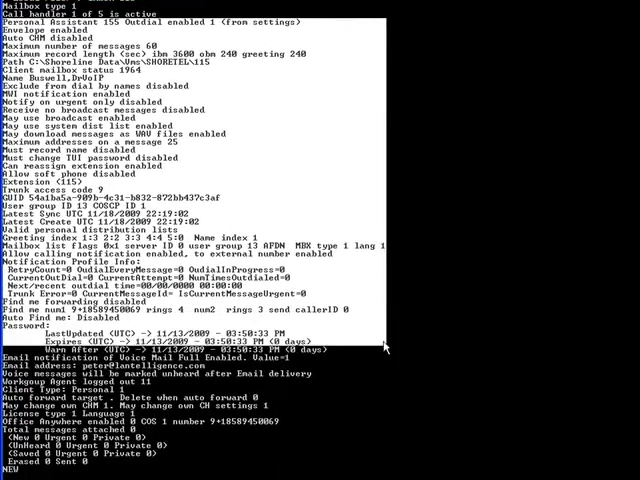